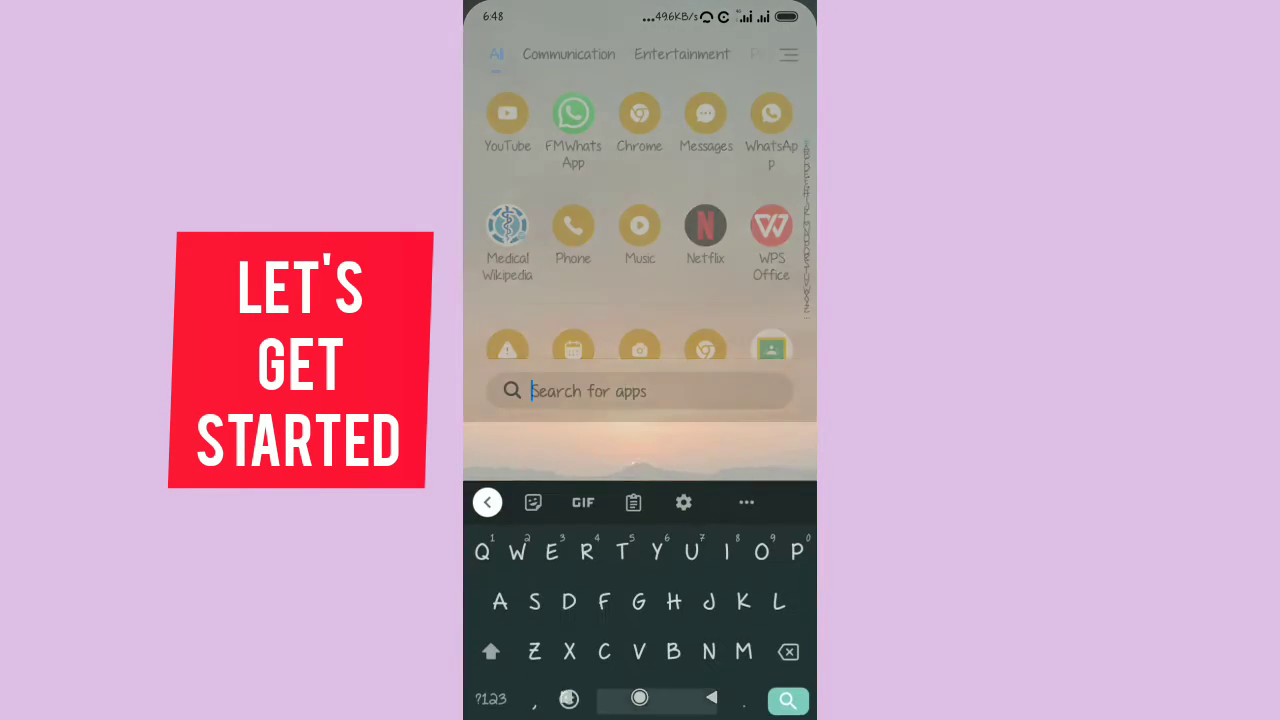
Search the launcher for "Se" and open the Settings app.
text(Se)
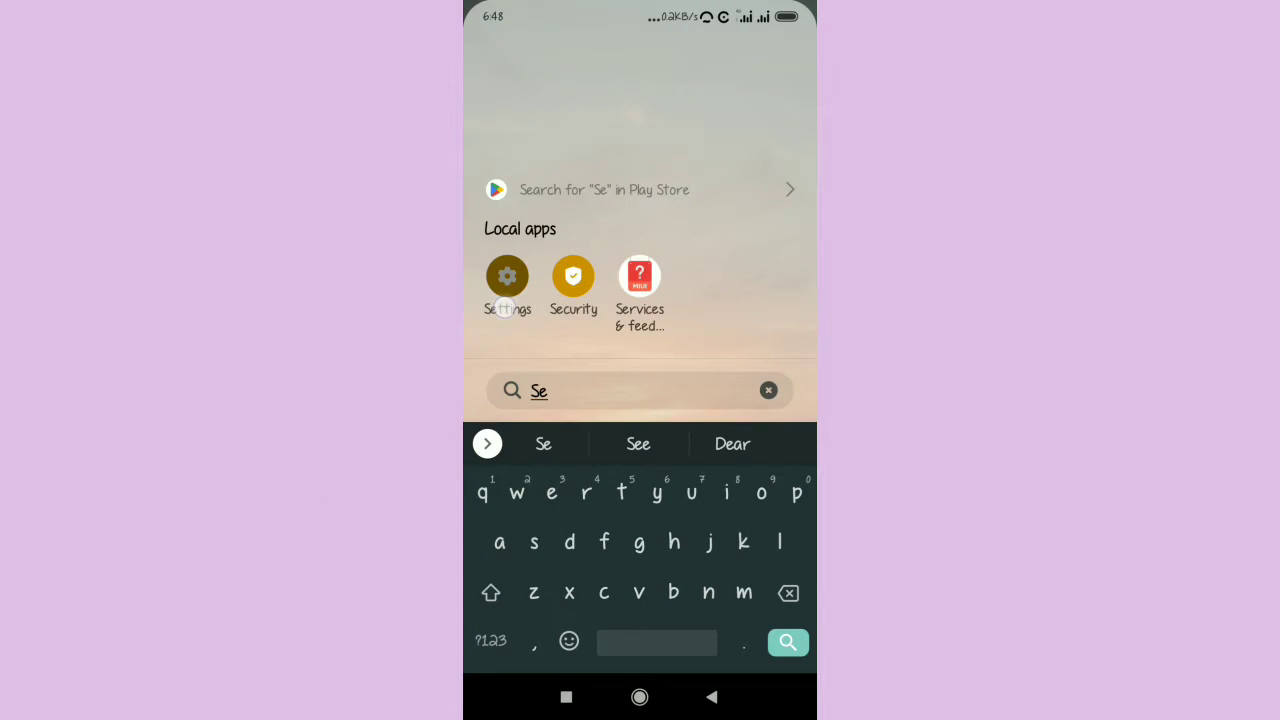
click(507, 276)
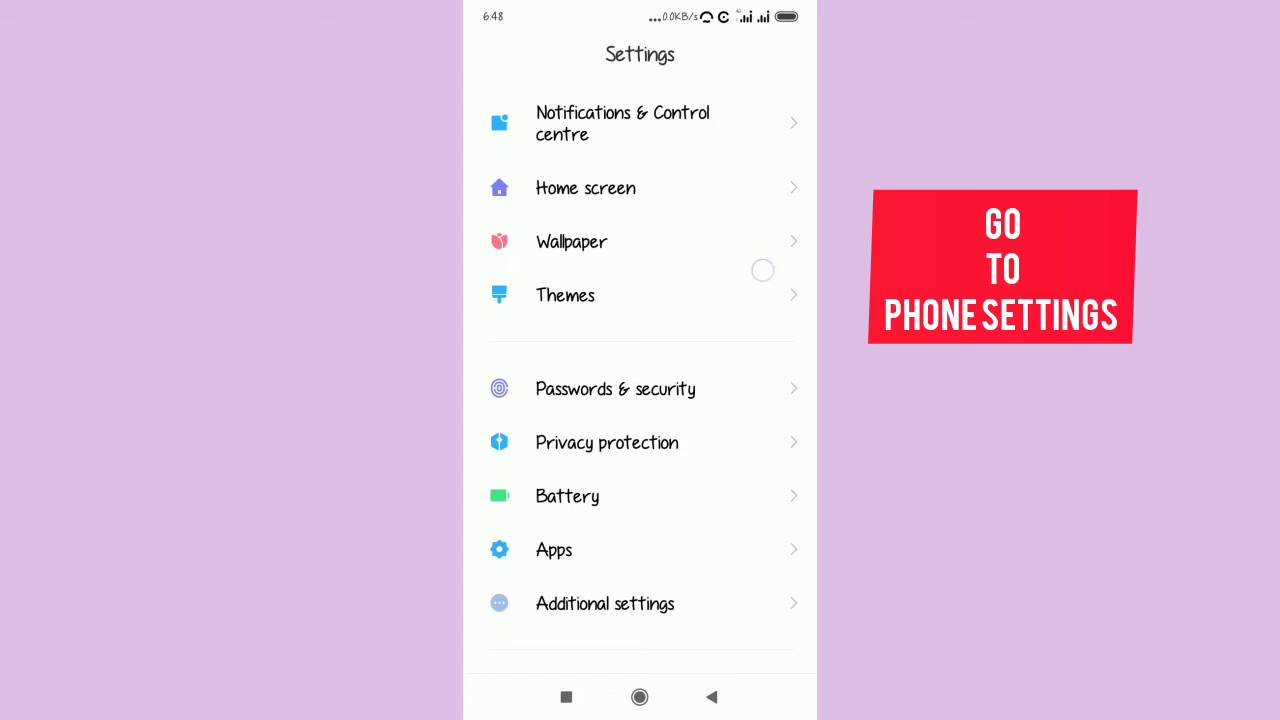
Go to Apps and then Manage apps to list installed applications.
click(554, 550)
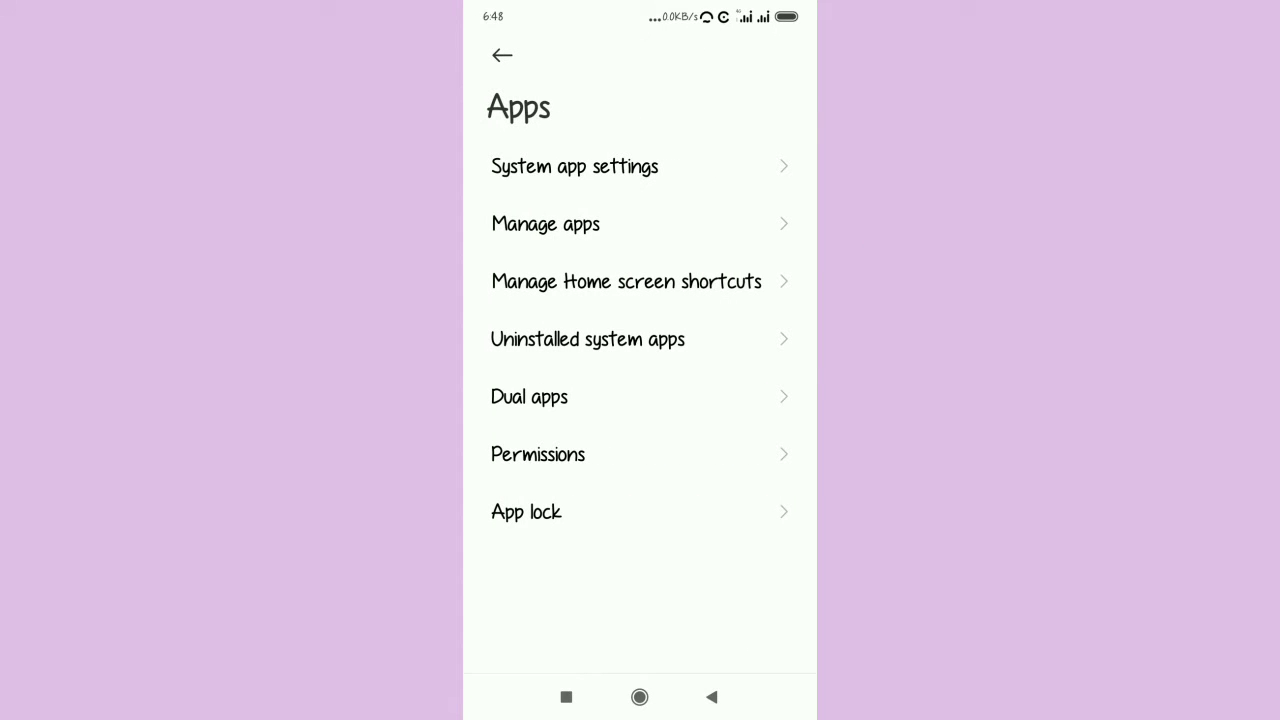
click(545, 223)
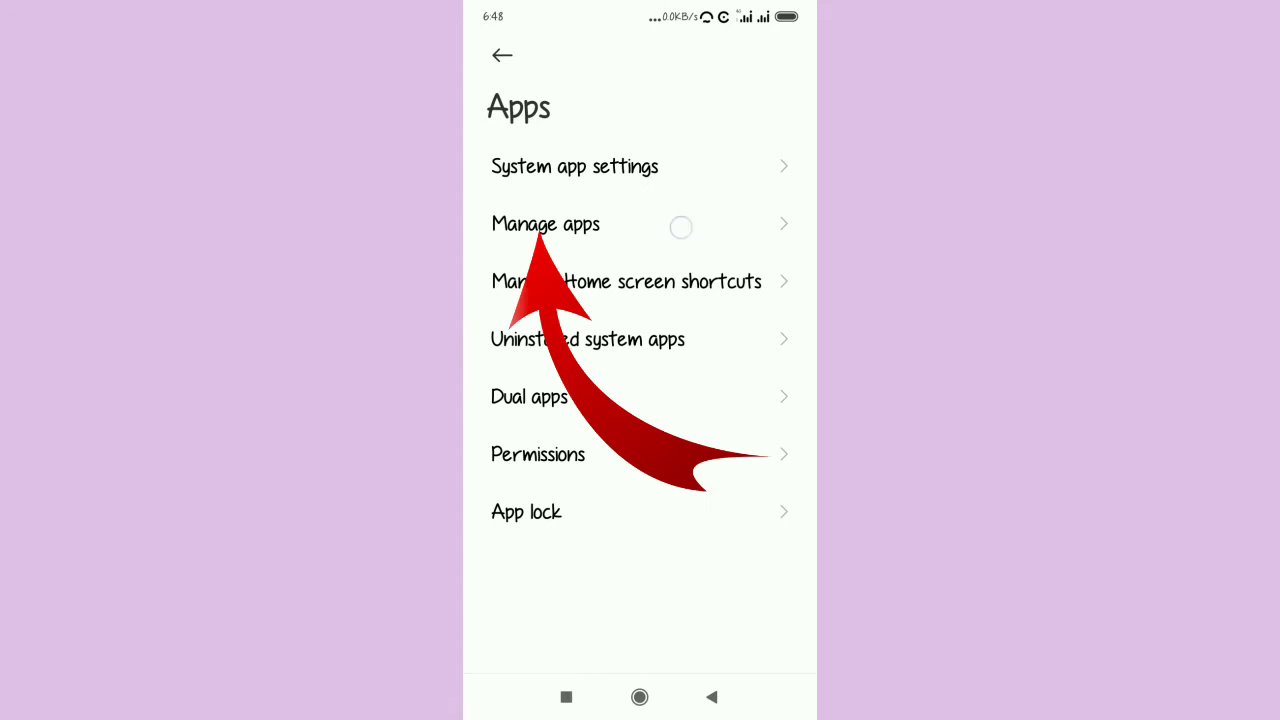
click(545, 224)
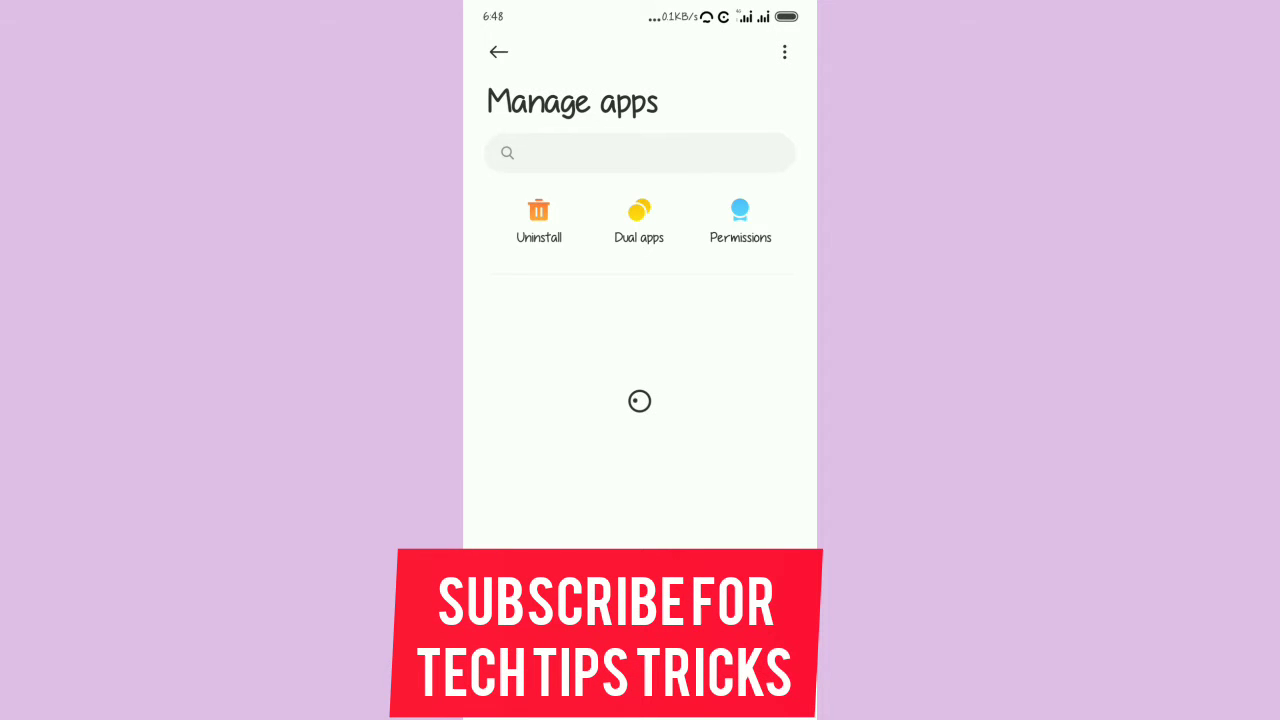
Search installed apps for "pla" and open Google Play services' App info.
click(640, 153)
text(pla)
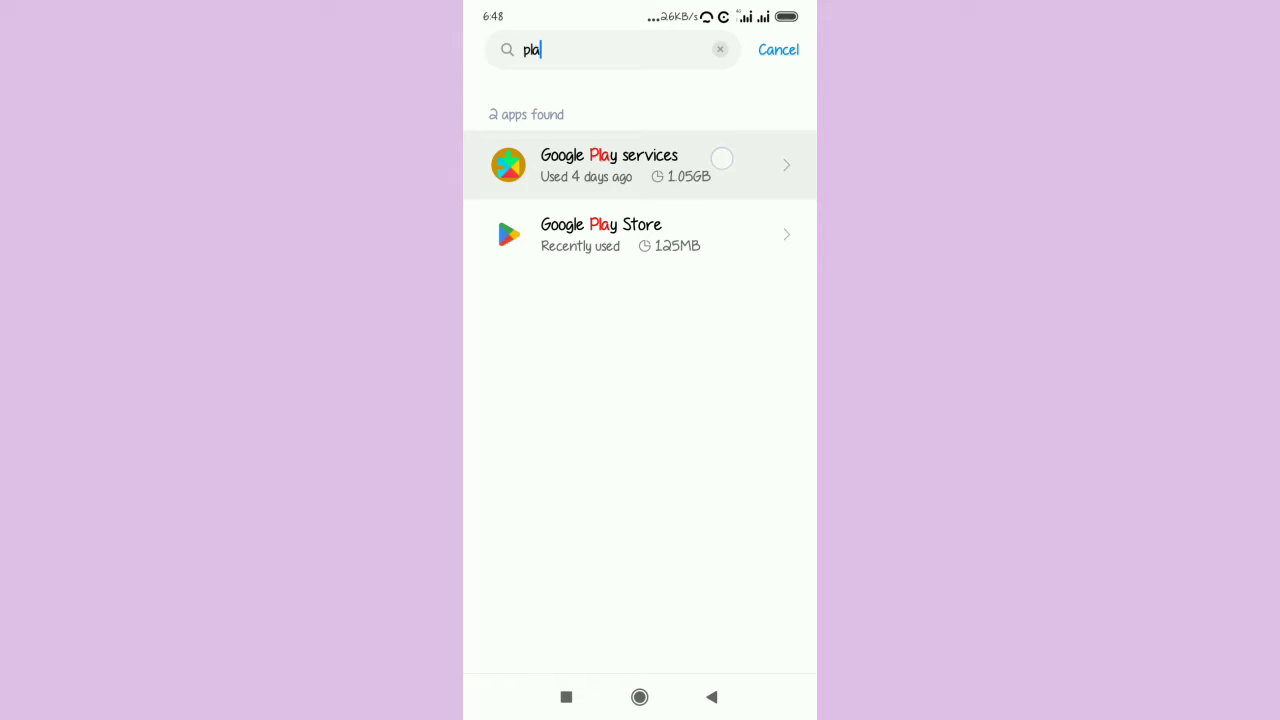
click(640, 165)
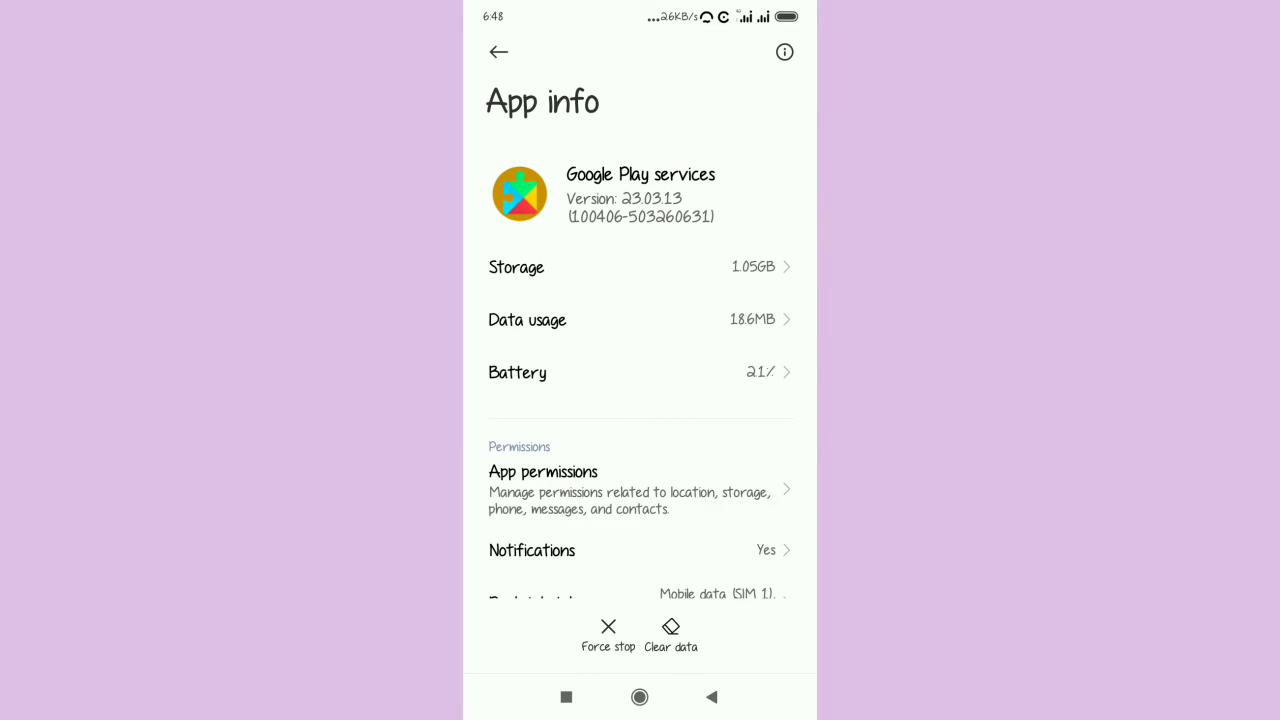
Clear Google Play services' cache via Clear data, then navigate back.
click(608, 634)
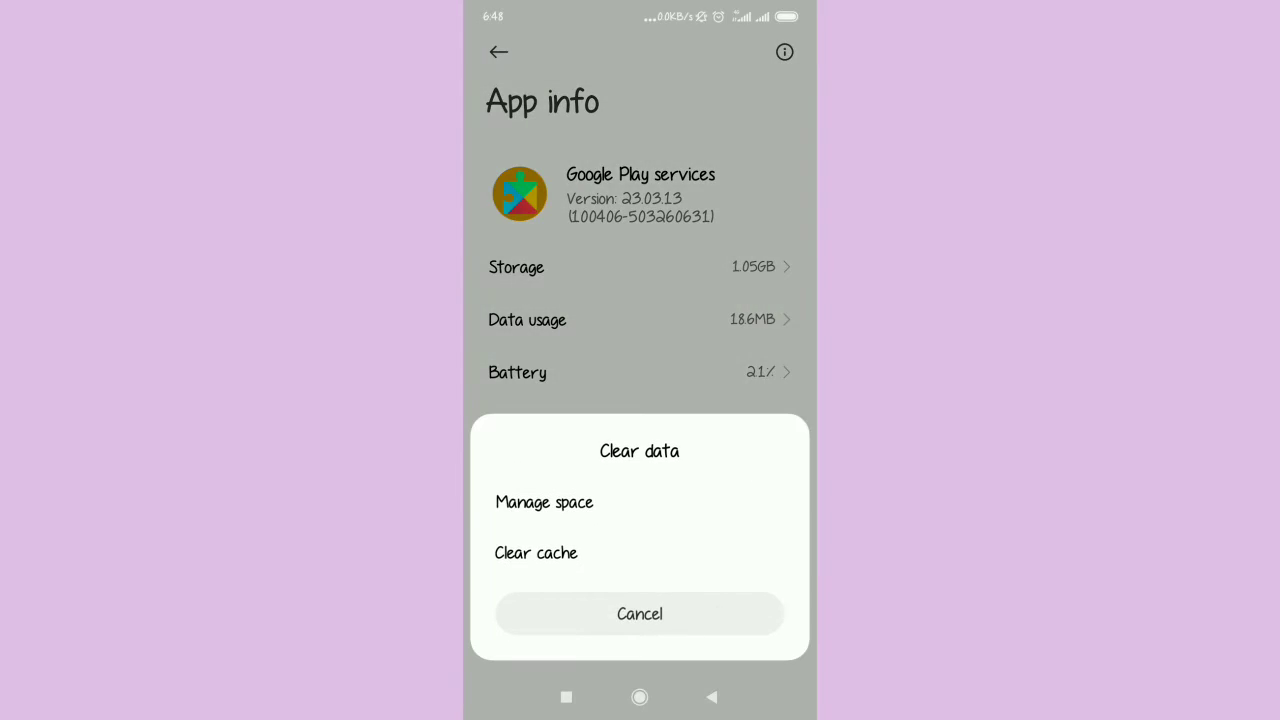
click(639, 614)
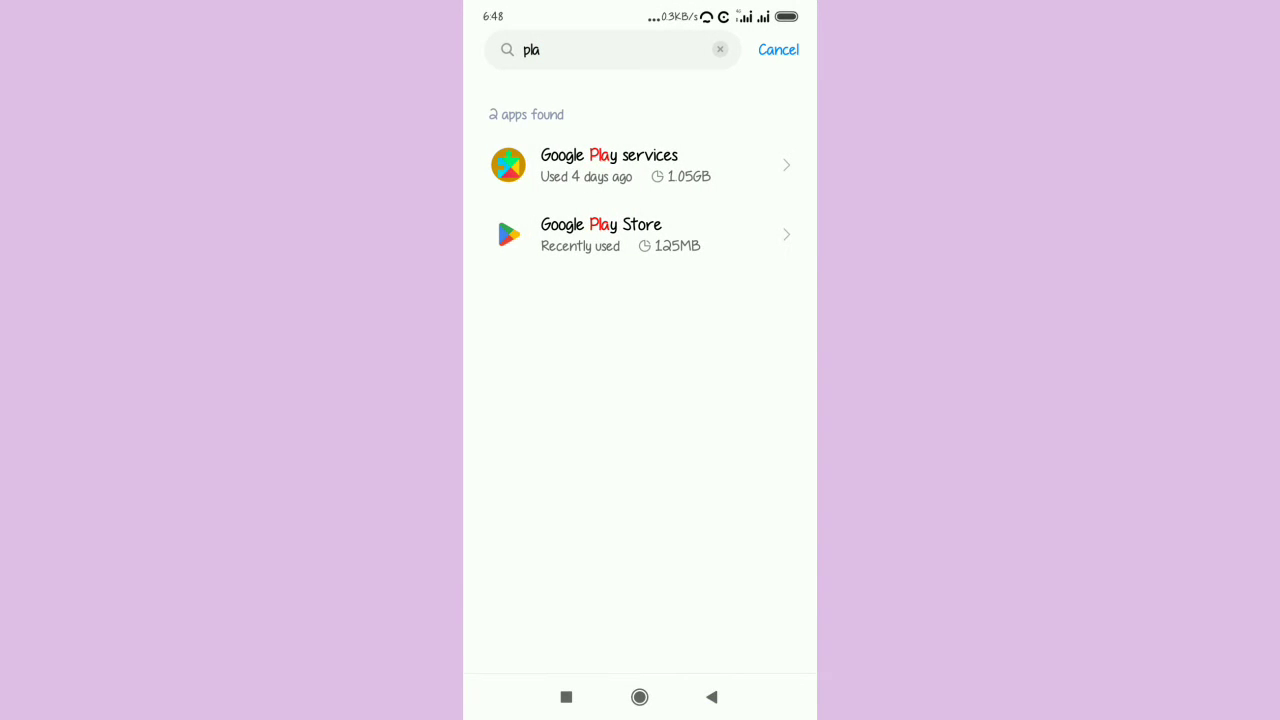
click(779, 50)
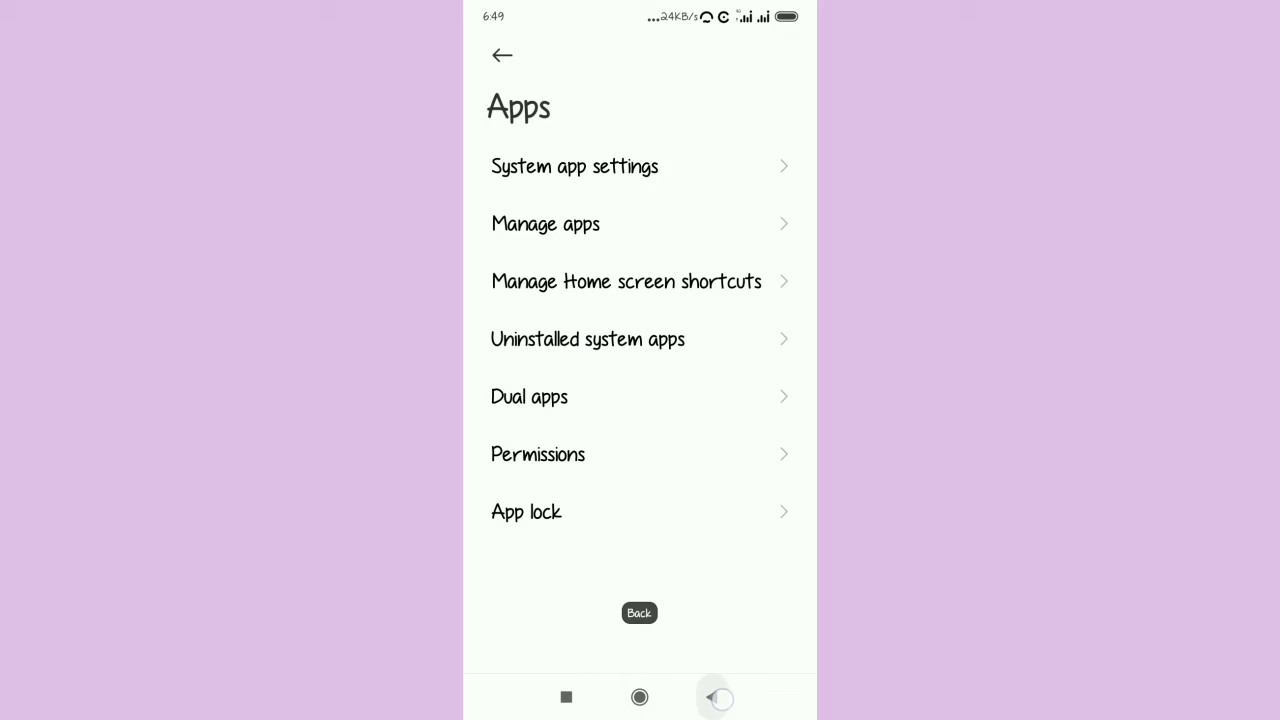
Return to the main Settings list and open About phone.
click(501, 55)
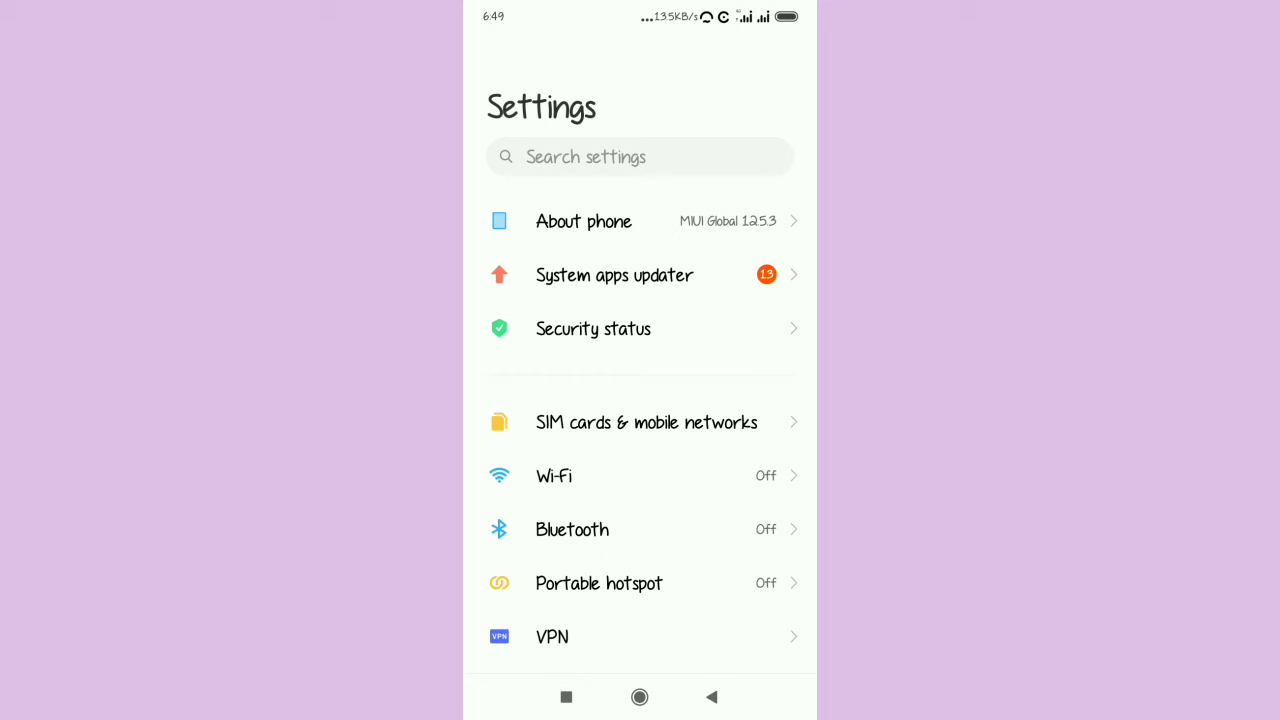
click(583, 221)
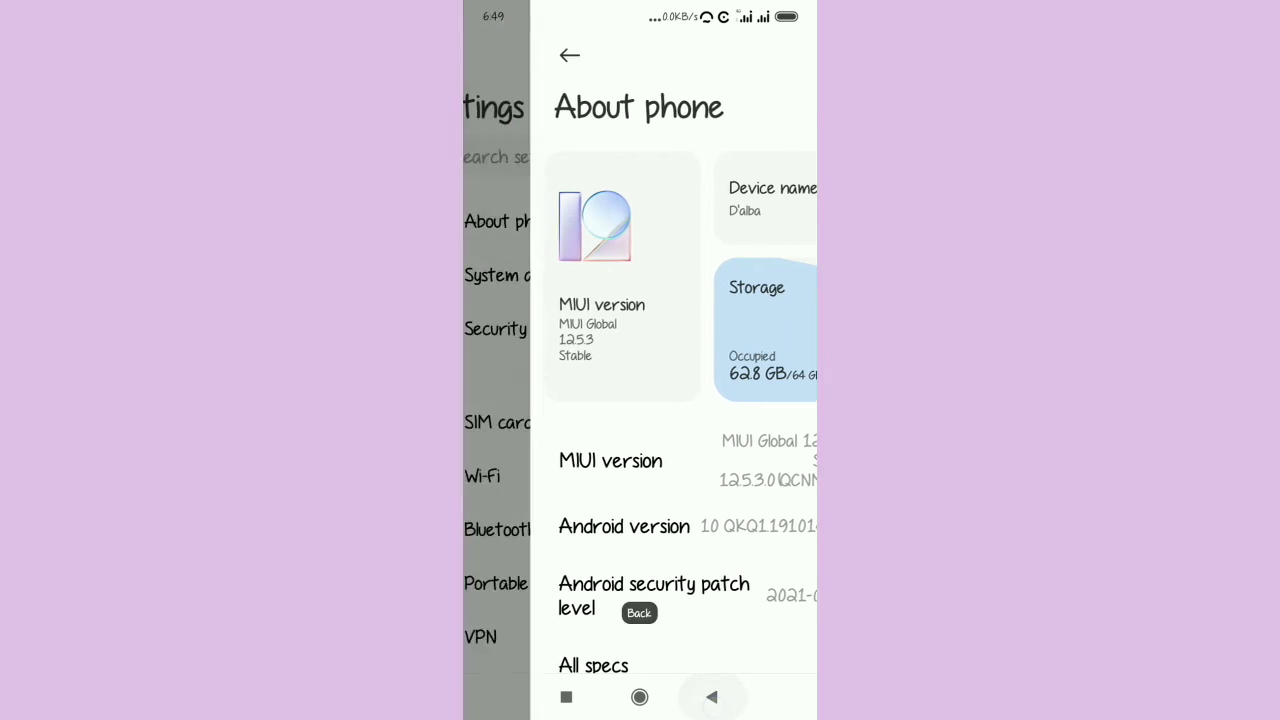
click(569, 55)
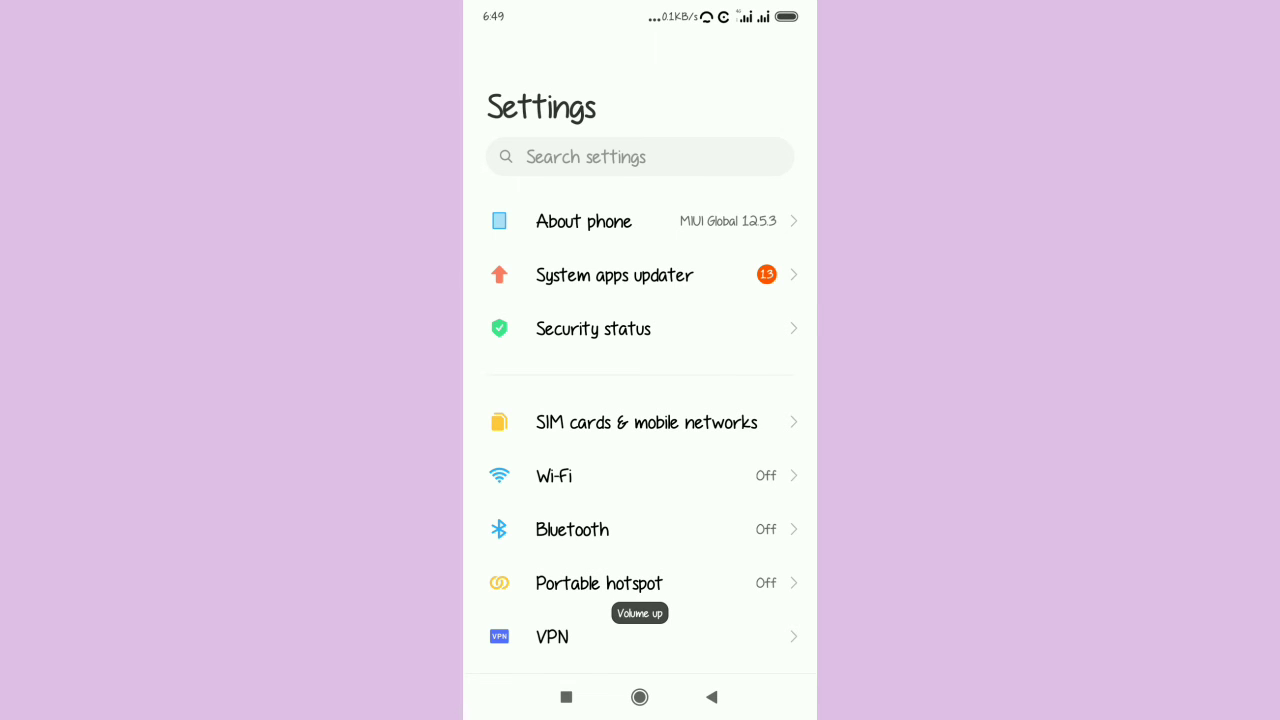
key(VolumeUp)
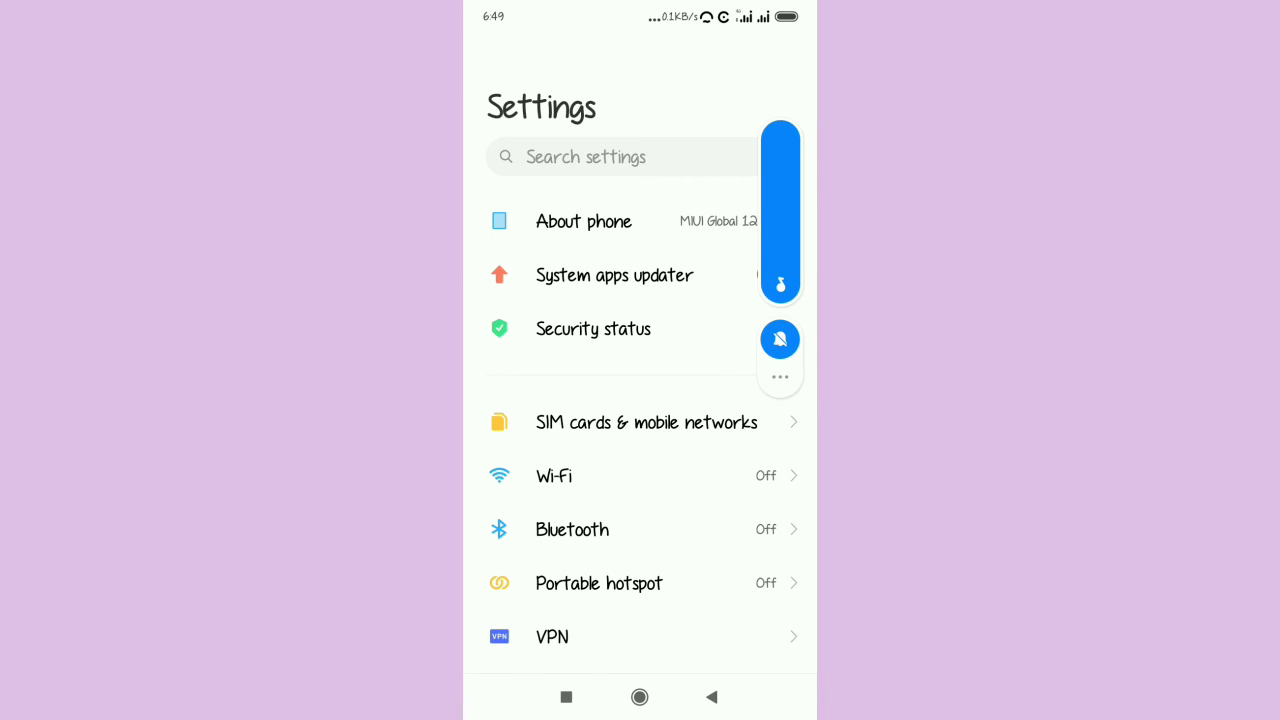